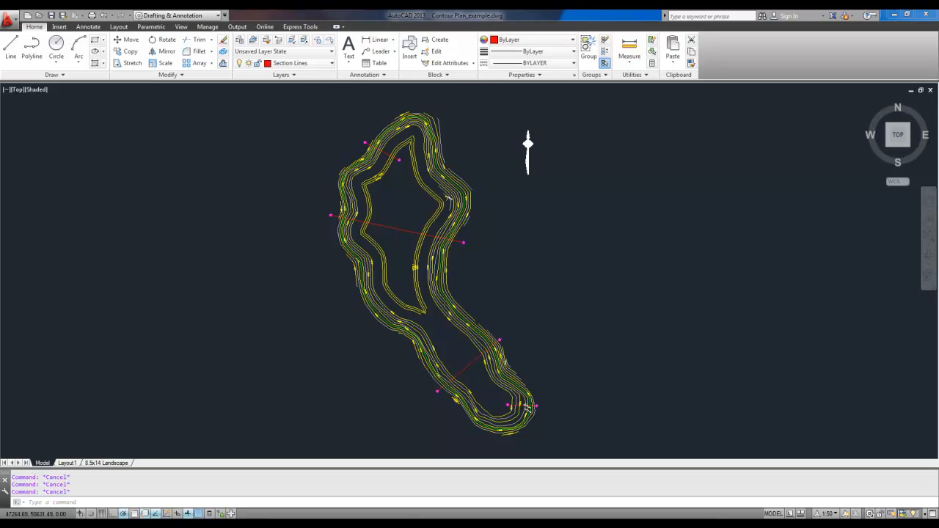
mouse_move(255, 176)
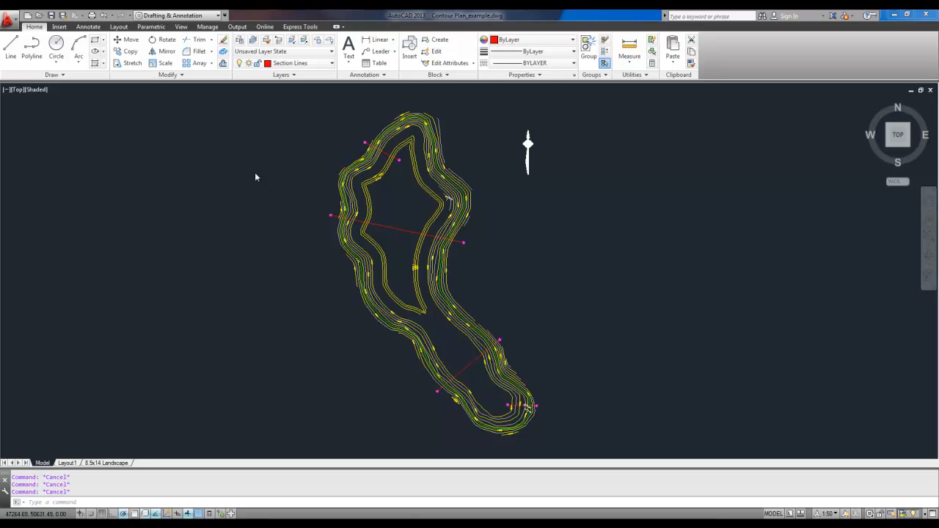
mouse_move(452, 290)
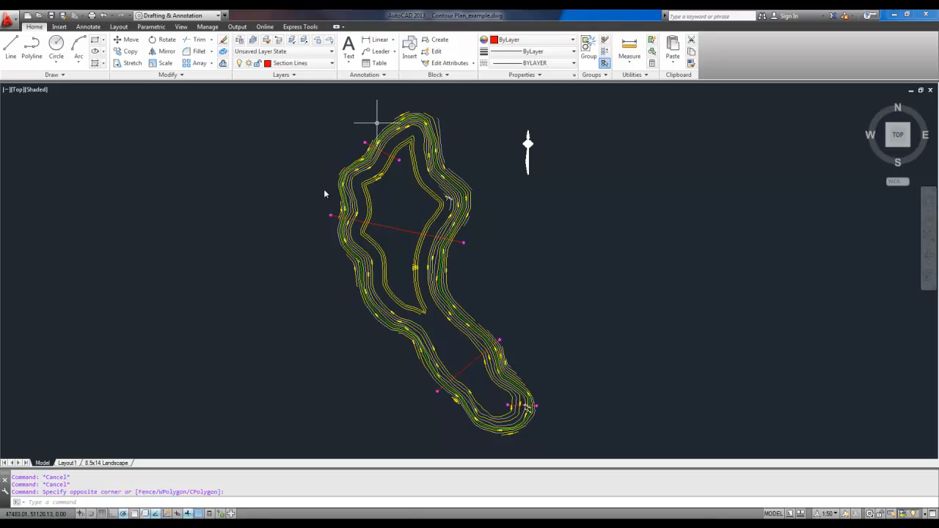
mouse_move(593, 329)
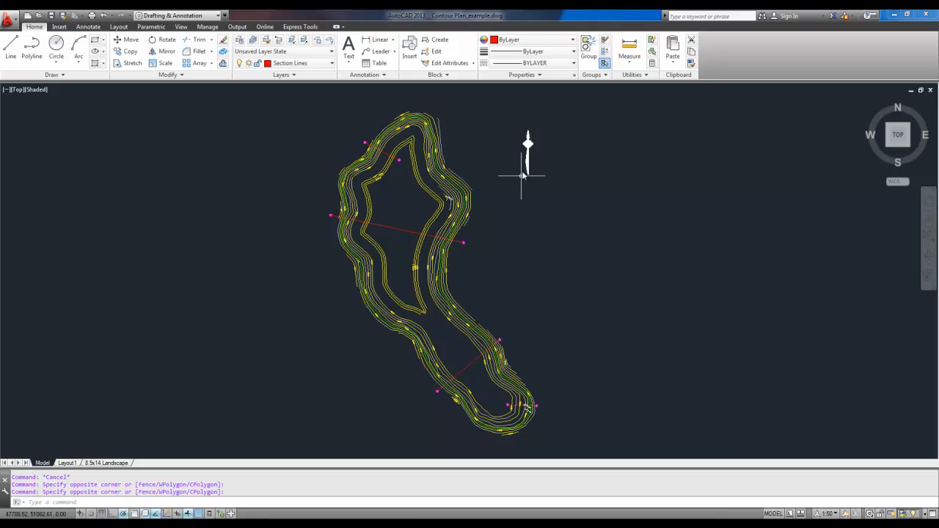
mouse_move(106, 462)
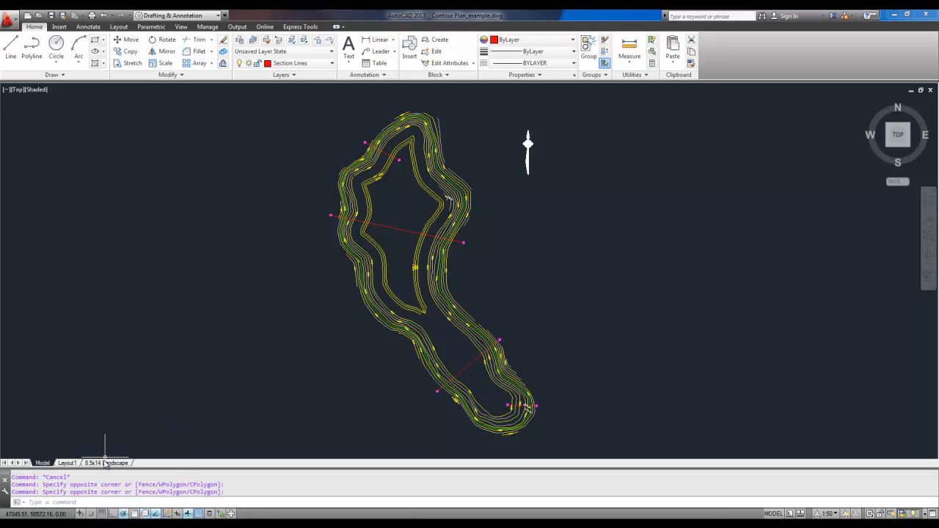
- Switch to the 8.5x14 Landscape layout sheet with the contour plan
left_click(106, 464)
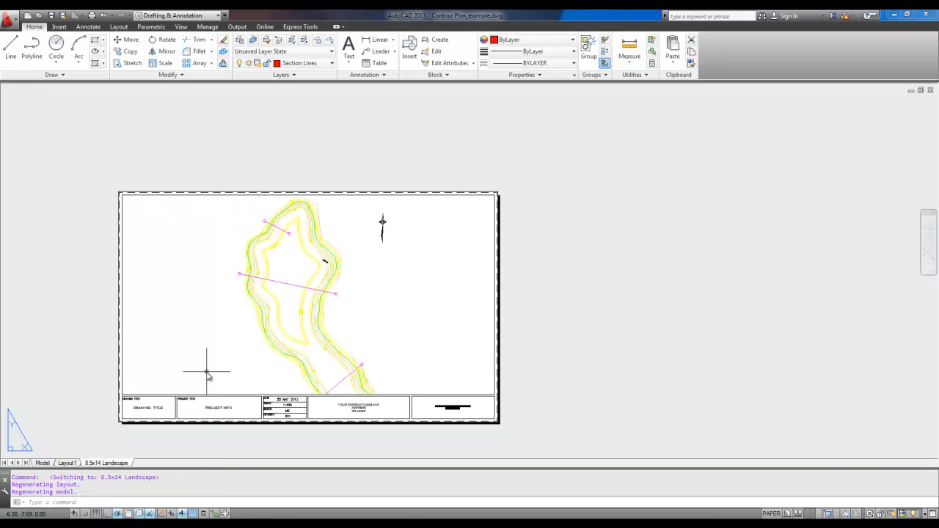
mouse_move(302, 211)
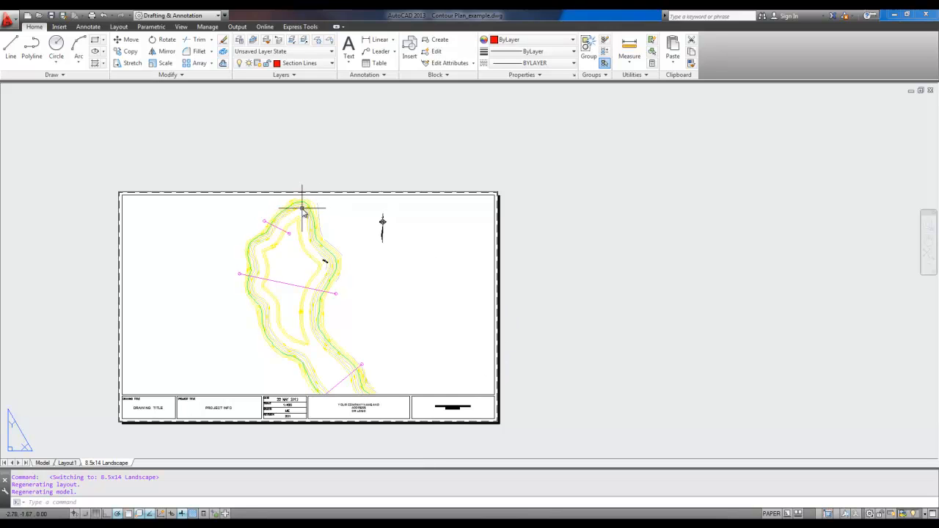
mouse_move(320, 232)
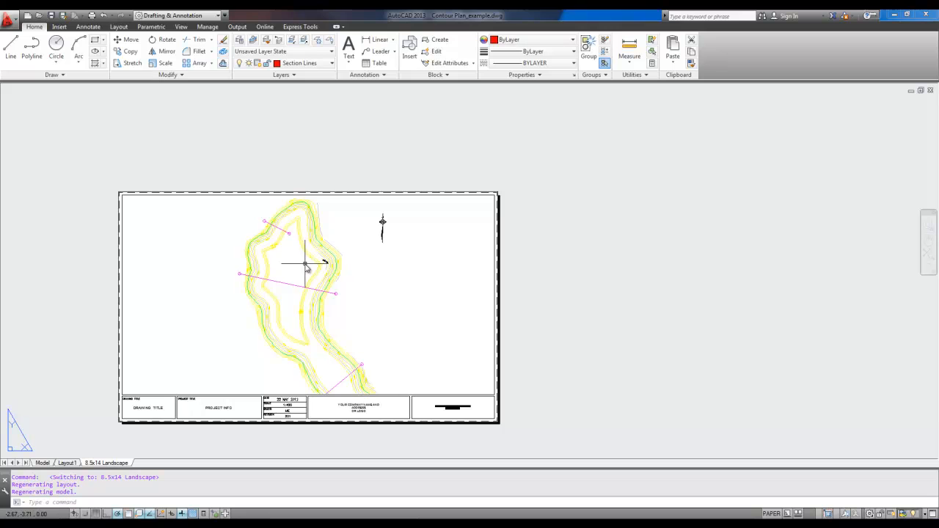
mouse_move(360, 328)
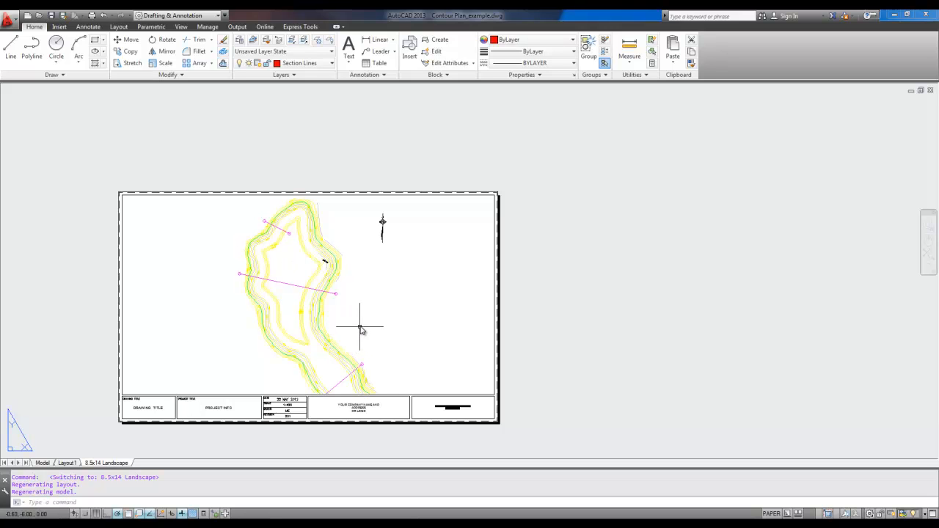
mouse_move(376, 308)
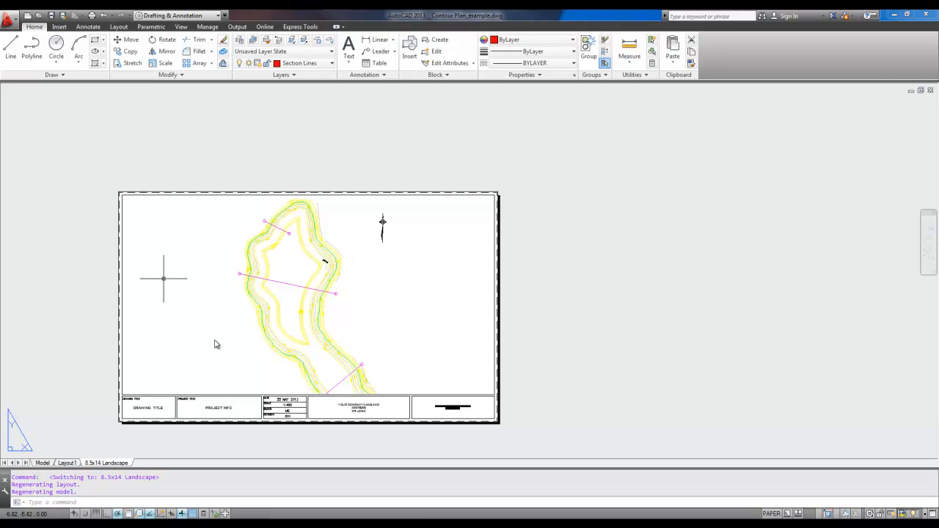
mouse_move(370, 275)
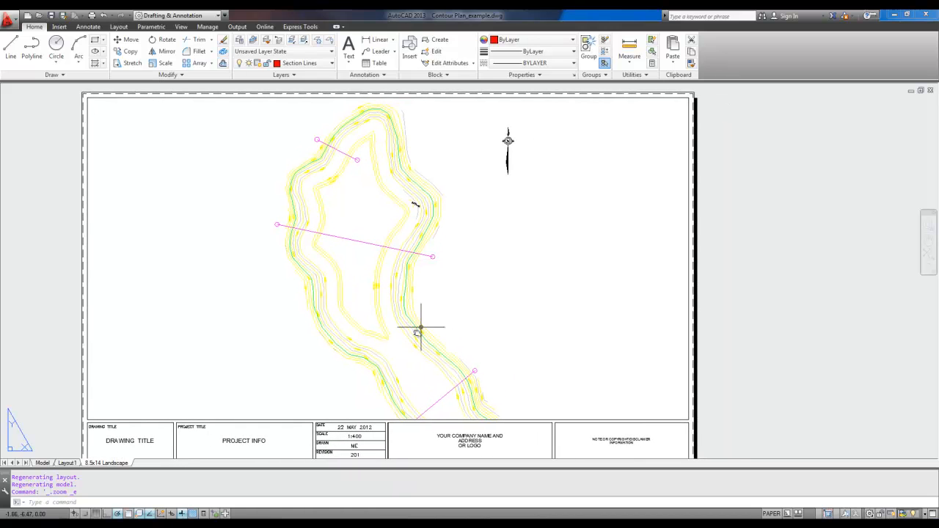
mouse_move(310, 332)
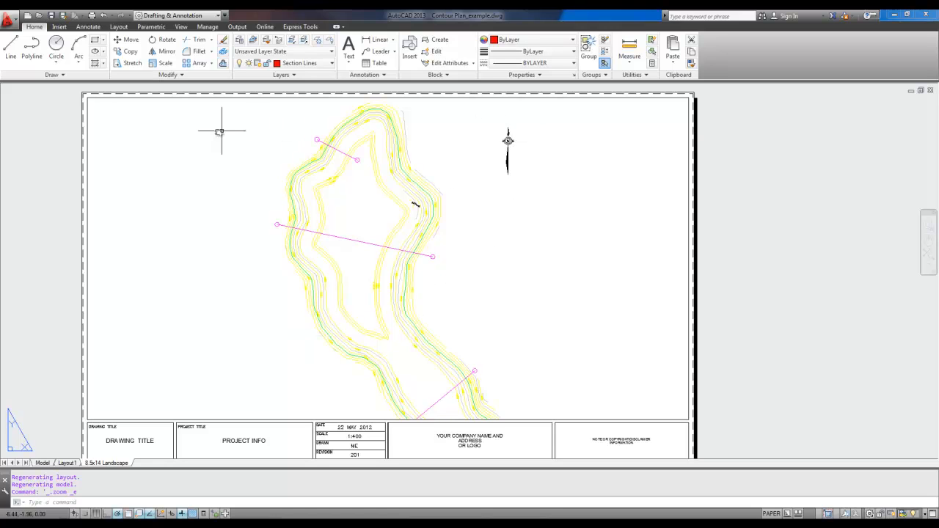
mouse_move(212, 369)
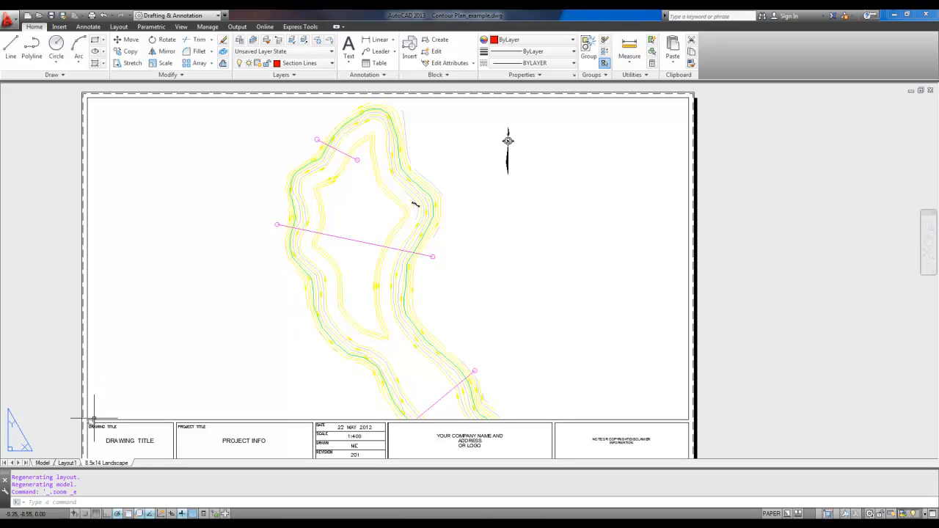
left_click(41, 464)
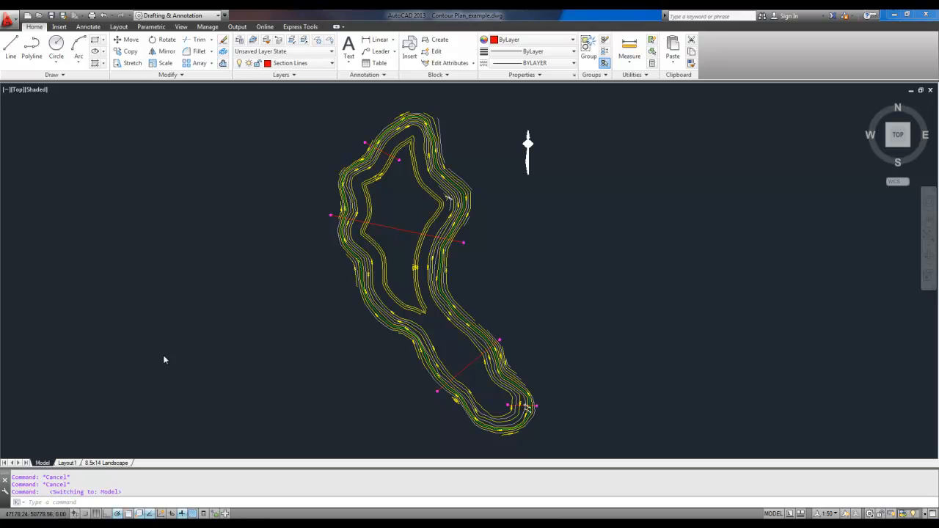
mouse_move(167, 369)
type("DV")
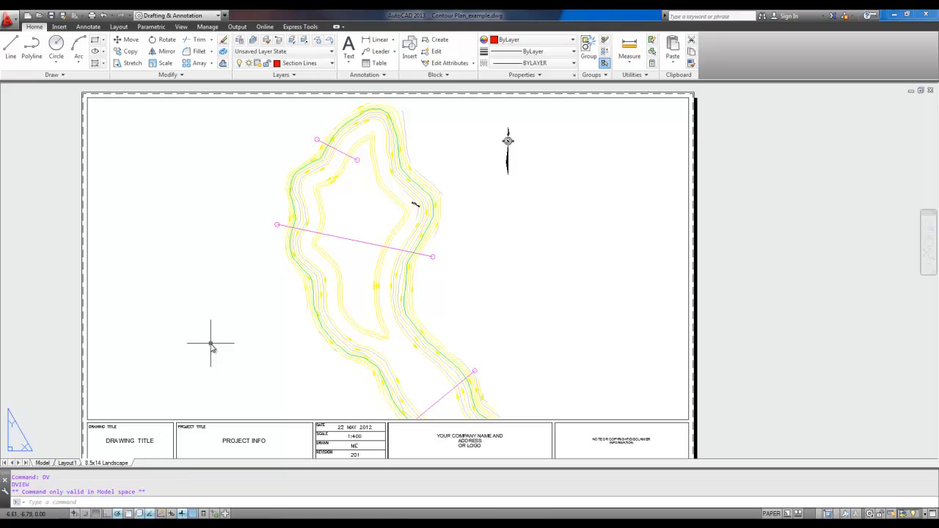
mouse_move(220, 345)
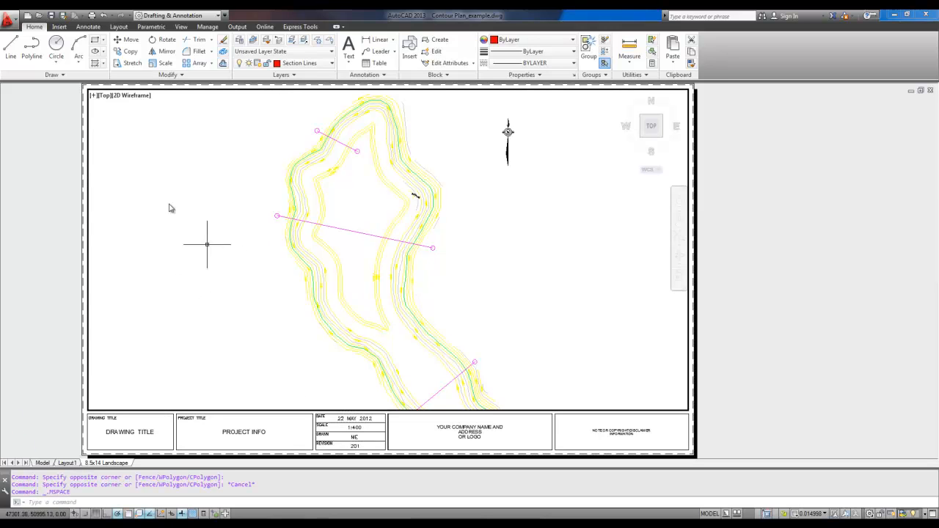
mouse_move(418, 326)
type("DV")
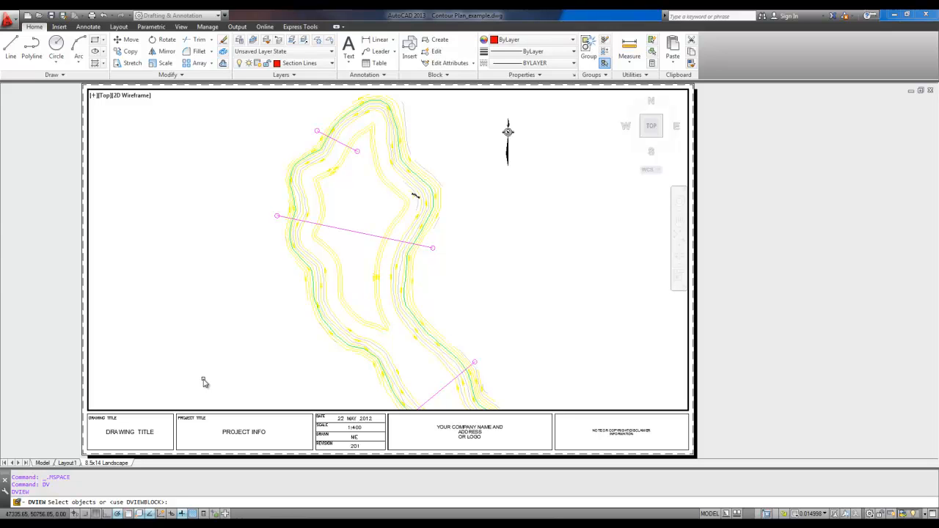
- Select ALL drawing objects for the DVIEW dynamic view command
type("al")
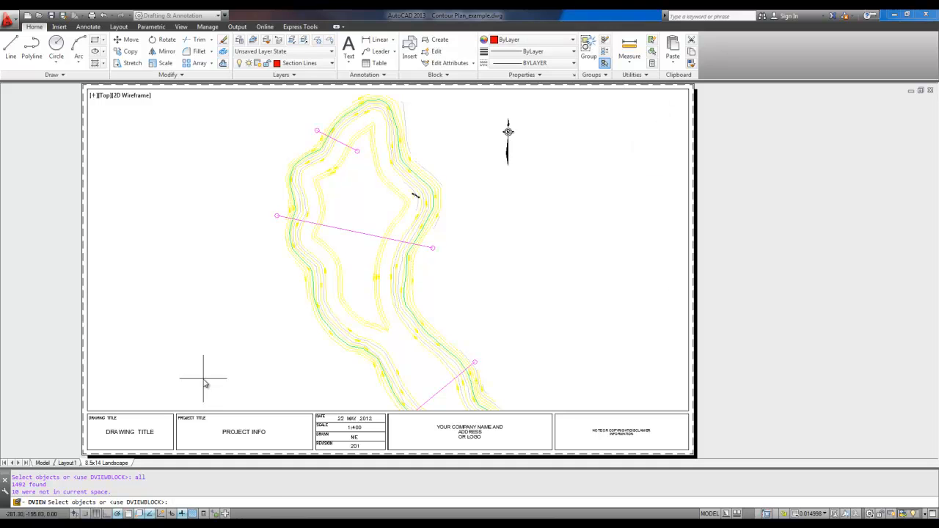
- Apply the DVIEW TWist option with a 90° angle to lay the plan lengthwise
key("enter")
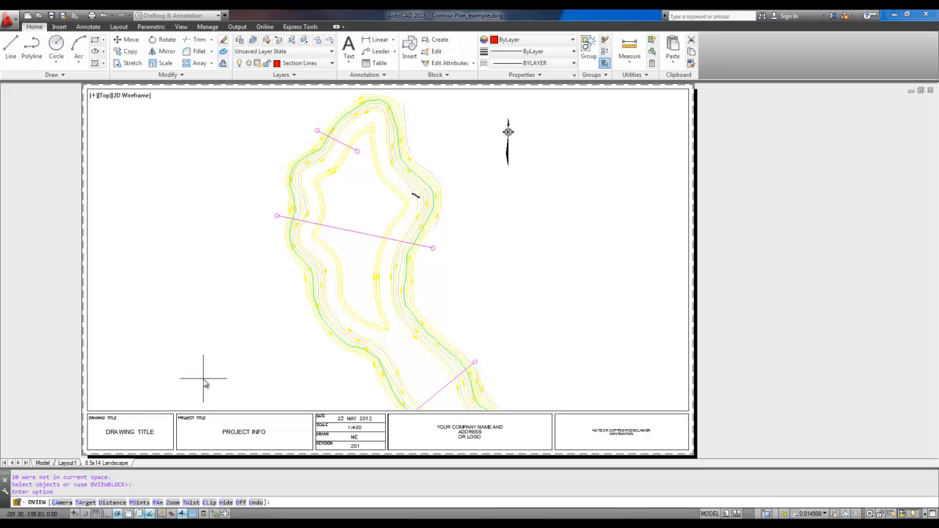
type("t")
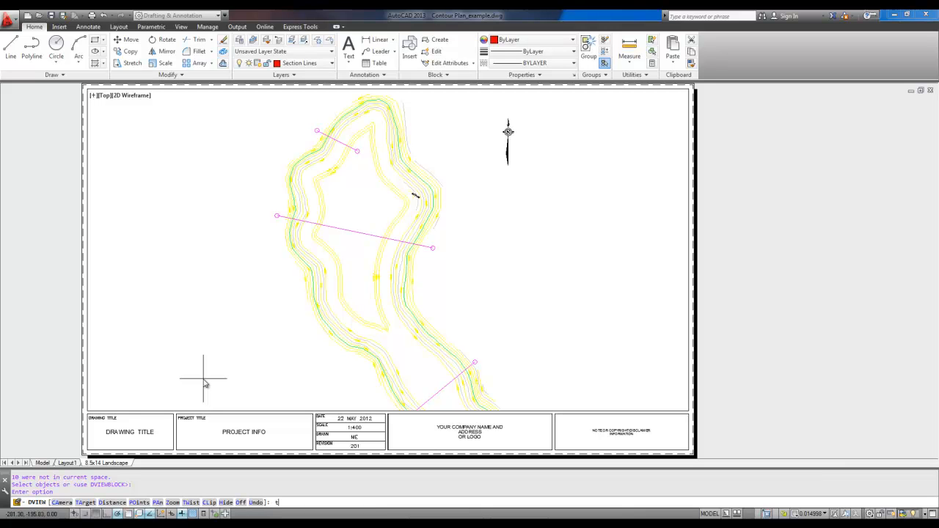
type("w")
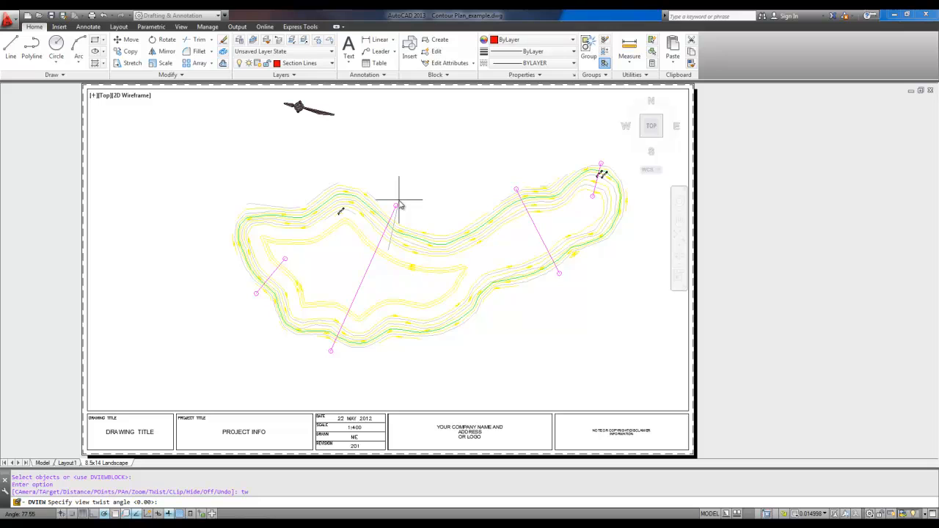
type("9")
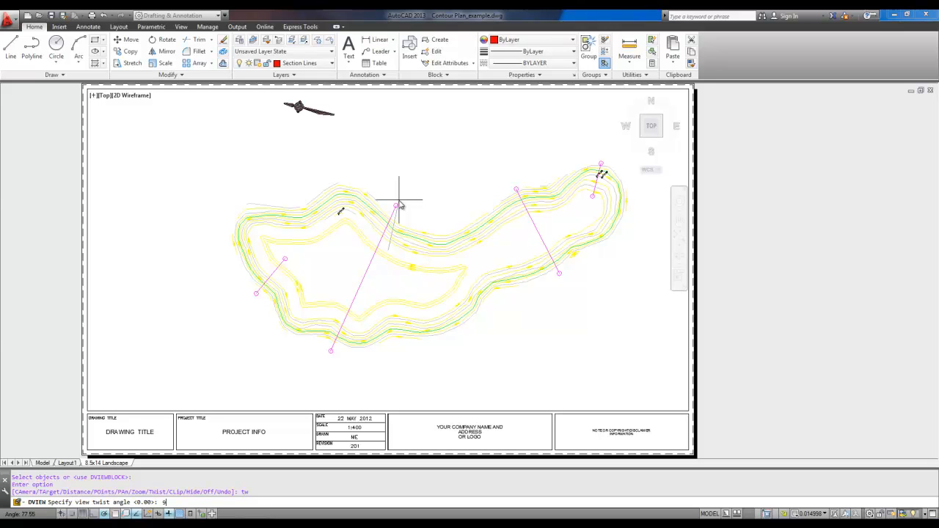
type("0")
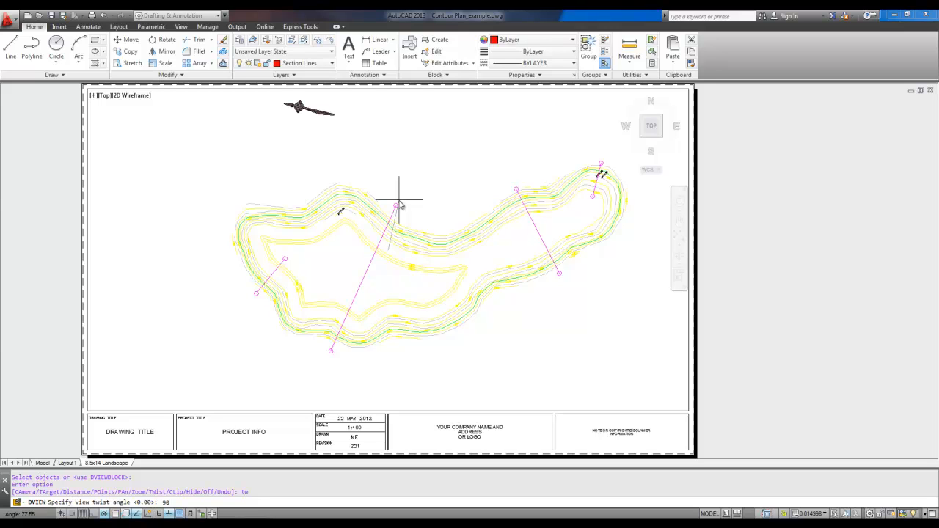
type("90")
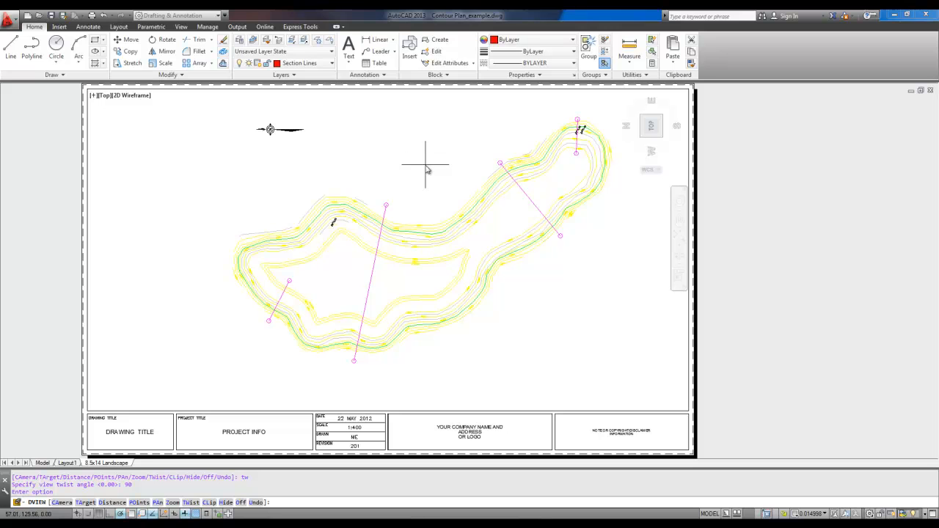
mouse_move(339, 160)
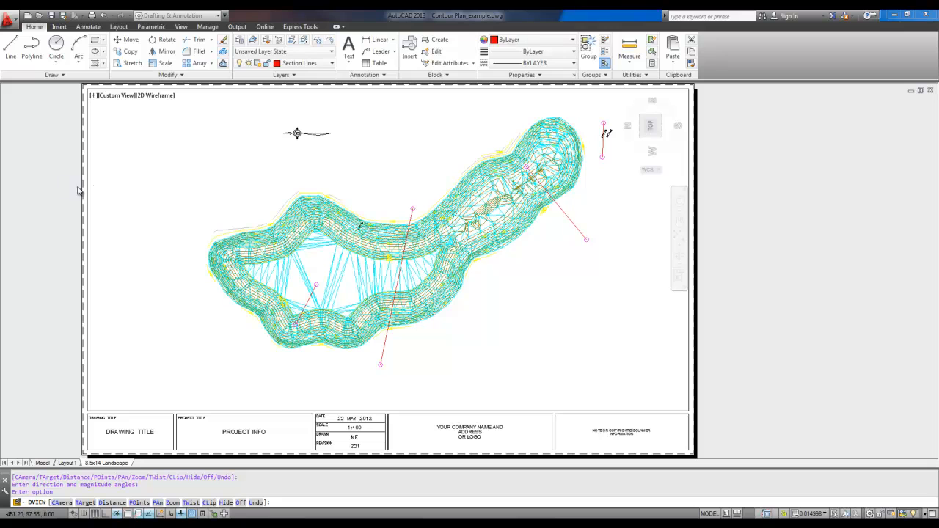
mouse_move(74, 199)
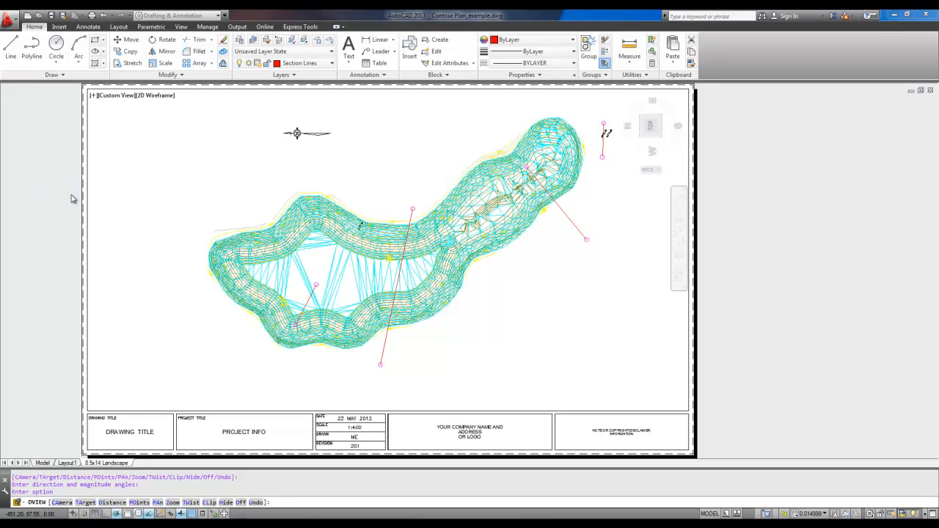
mouse_move(47, 455)
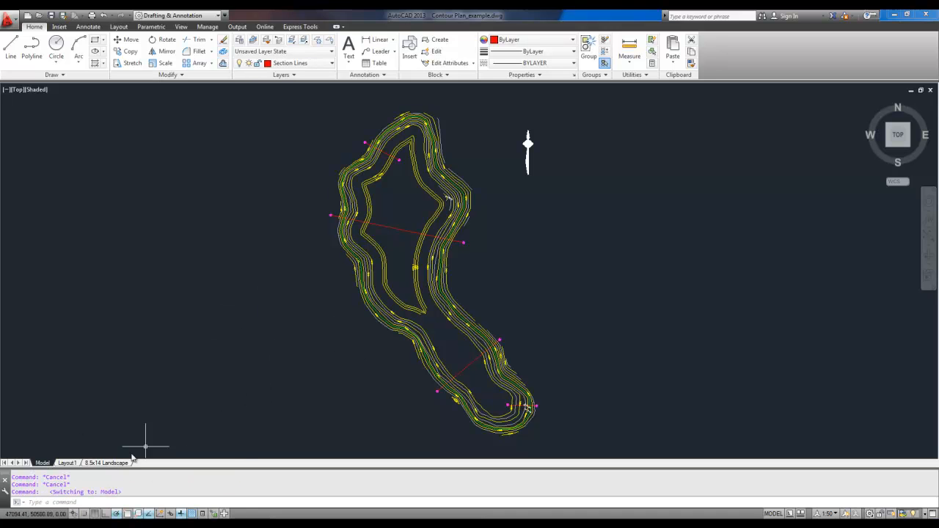
mouse_move(106, 462)
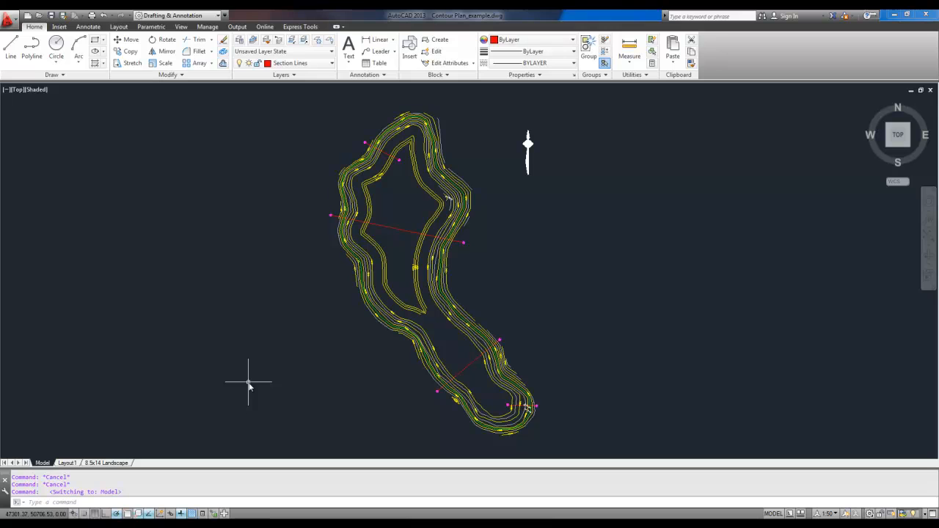
mouse_move(247, 387)
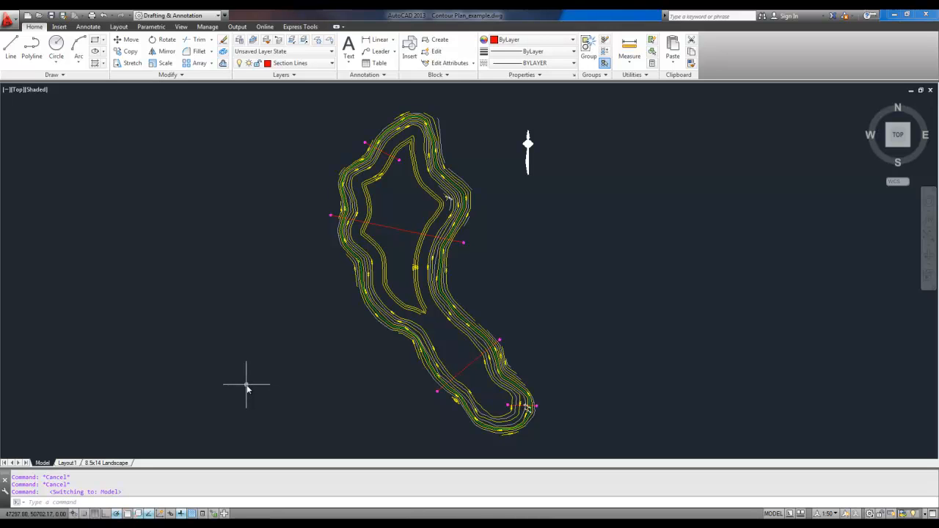
mouse_move(378, 275)
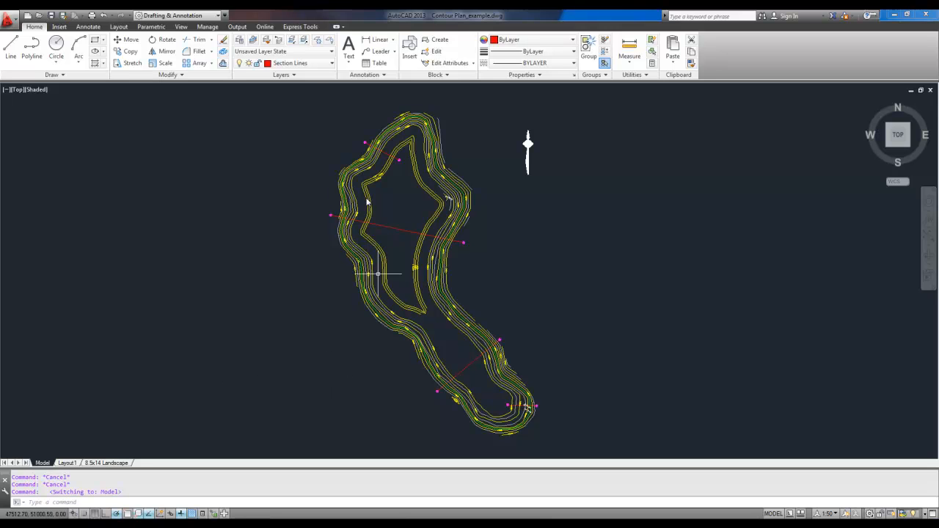
mouse_move(248, 365)
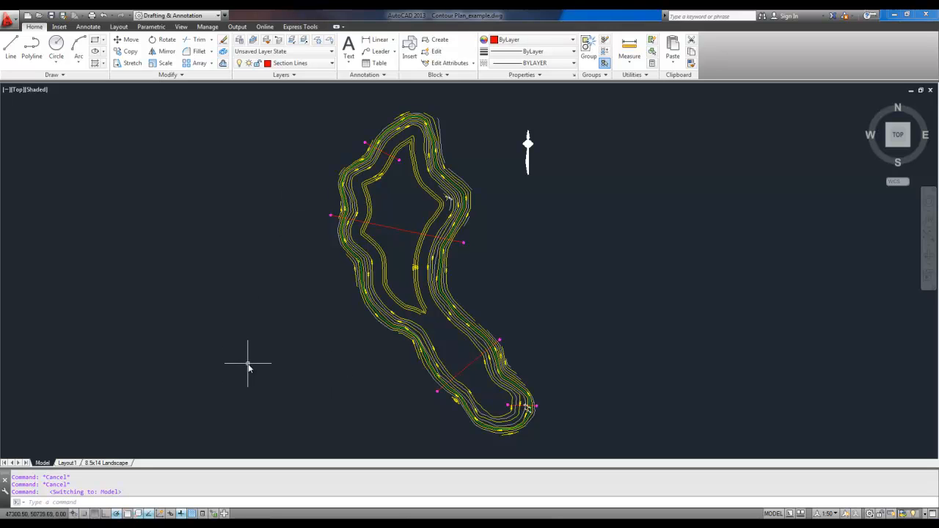